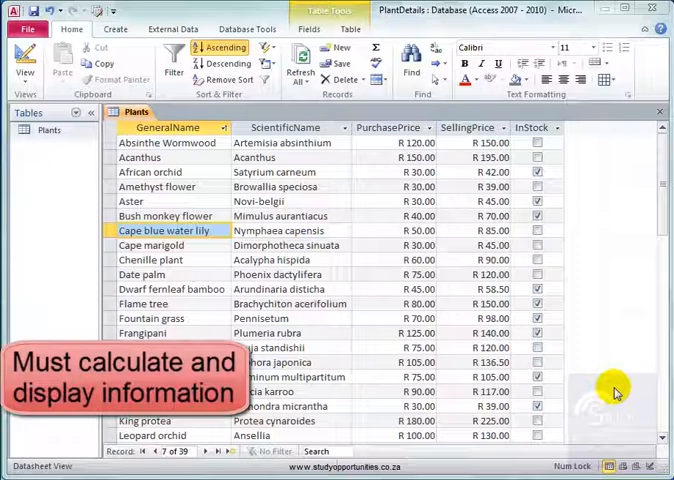
mouse_move(616, 389)
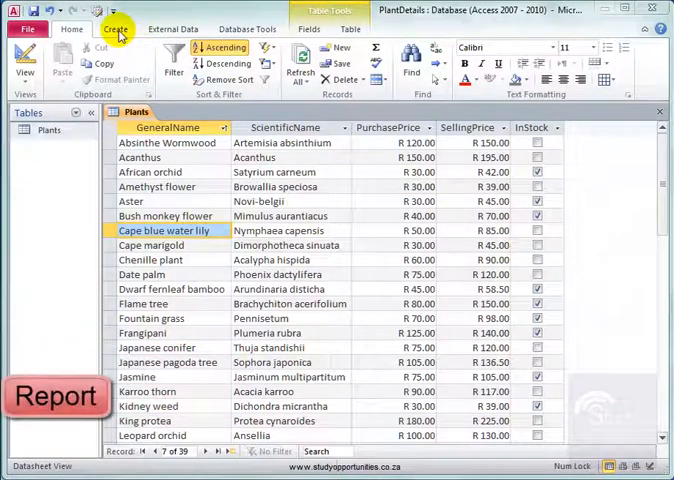
With the Plants table open, show the Create tab's form and report creation commands
left_click(115, 29)
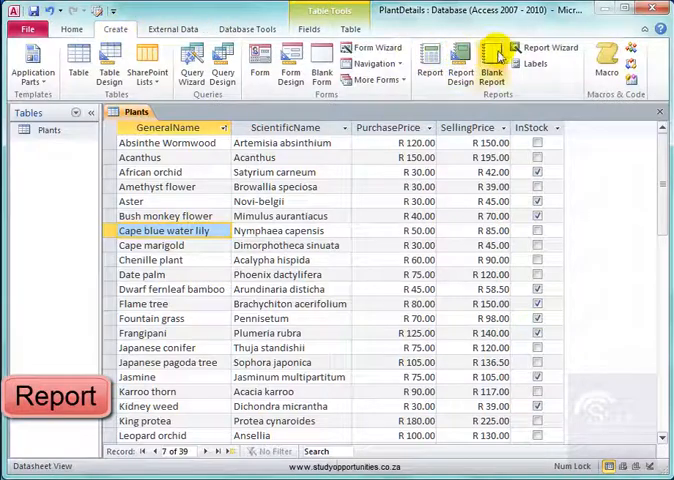
Build a tabular Plants report in the Report Wizard, titled DetailsOfPlants, and preview it
left_click(549, 47)
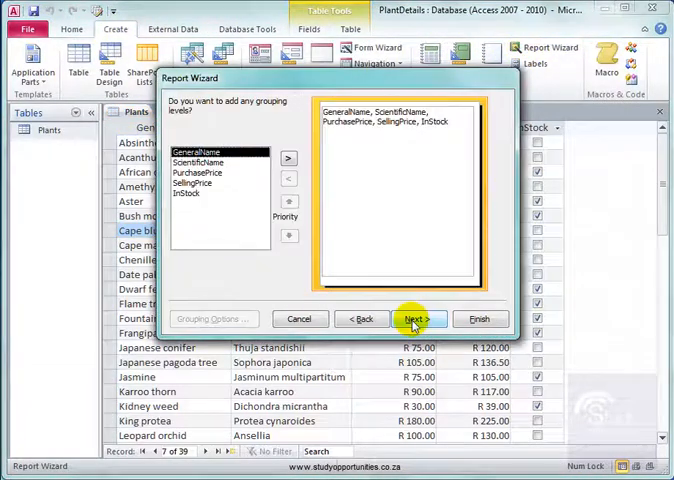
left_click(416, 318)
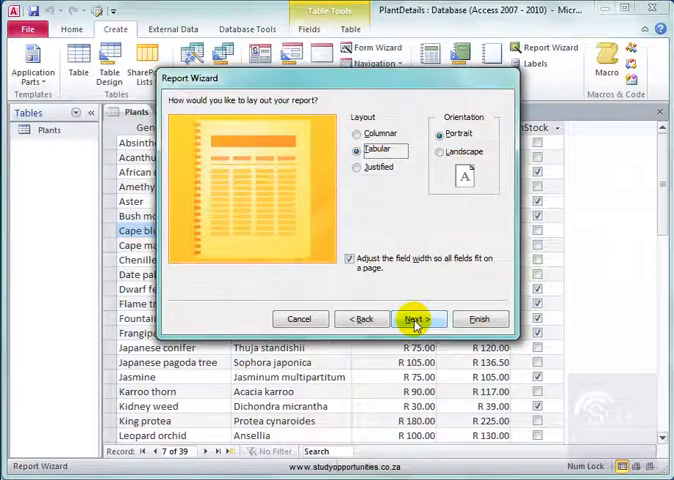
left_click(418, 318)
type("DetailsOf")
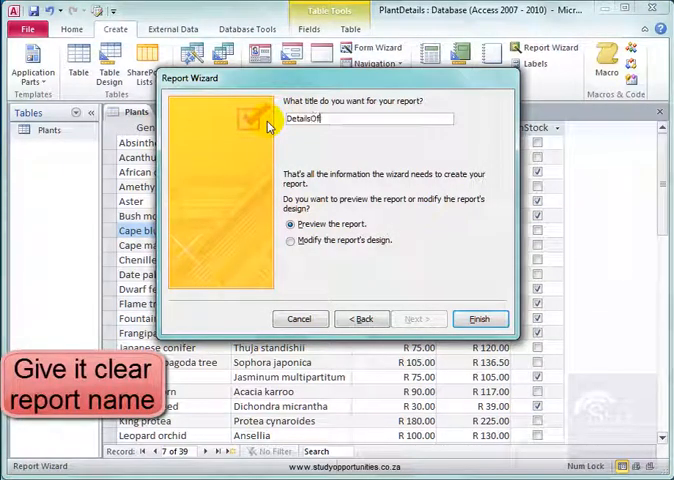
type("Plany")
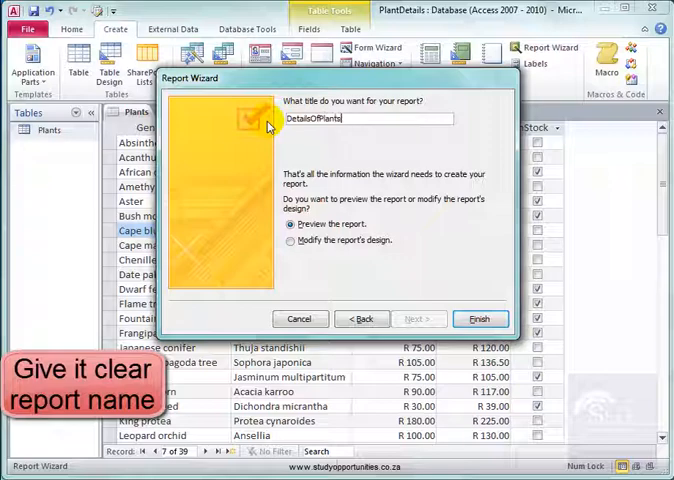
left_click(480, 318)
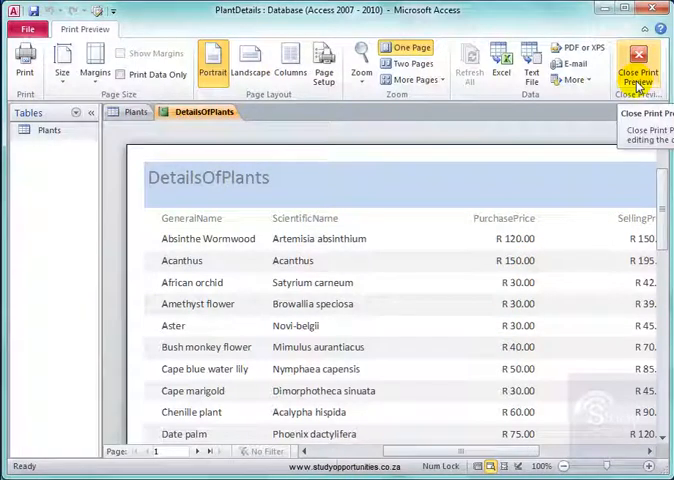
Leave print preview for design view and drag the Report Footer section taller
left_click(638, 62)
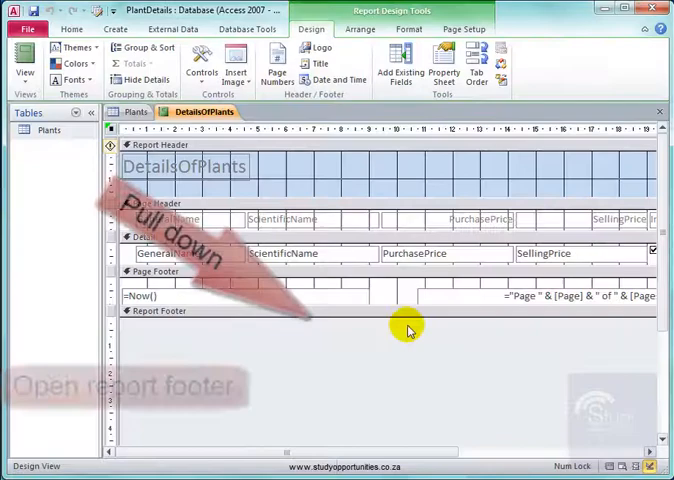
left_click_drag(420, 330, 420, 373)
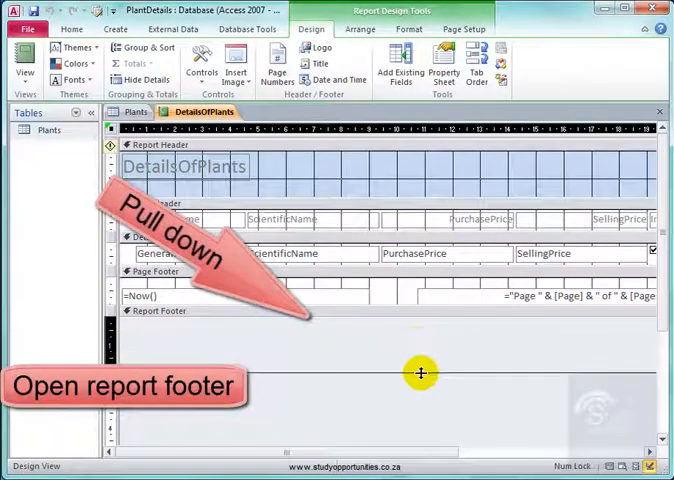
left_click_drag(420, 318, 420, 400)
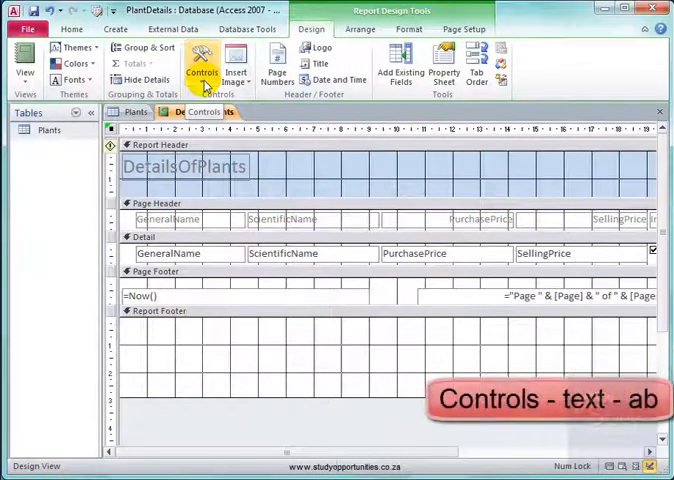
Draw a Report Footer text box containing =avg([PurchasePrice])
left_click(201, 65)
type("=avg([")
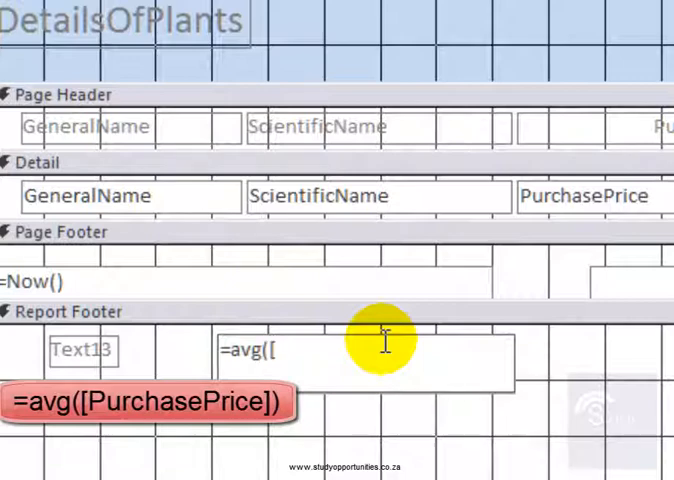
type("Pur")
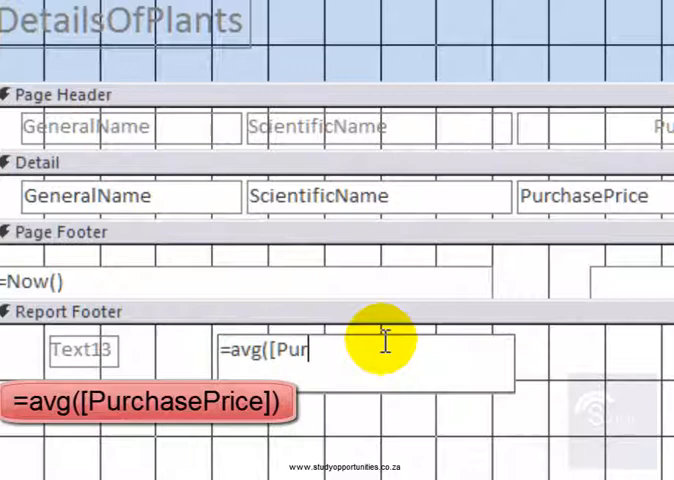
type("chasePrice])")
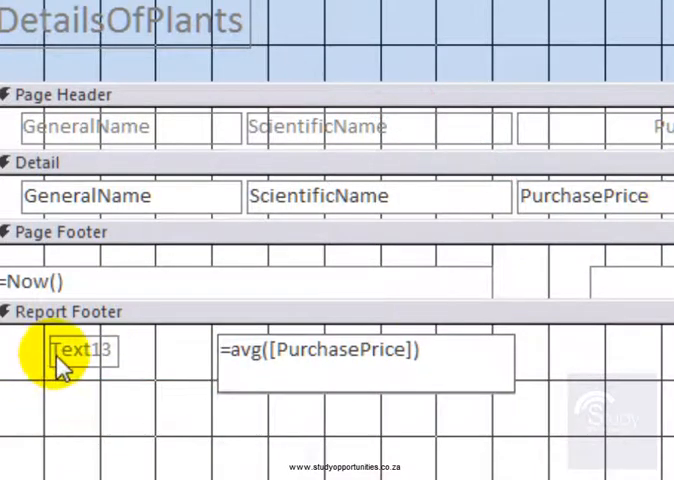
Change the average box's Text13 label to 'Average purchase price'
left_click(83, 351)
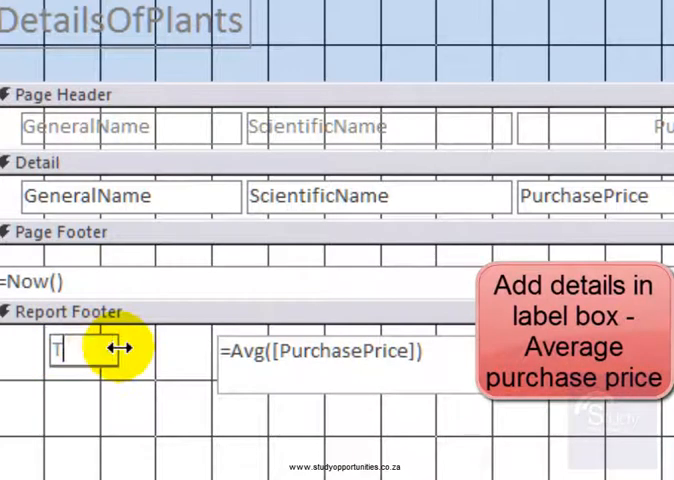
type("Av")
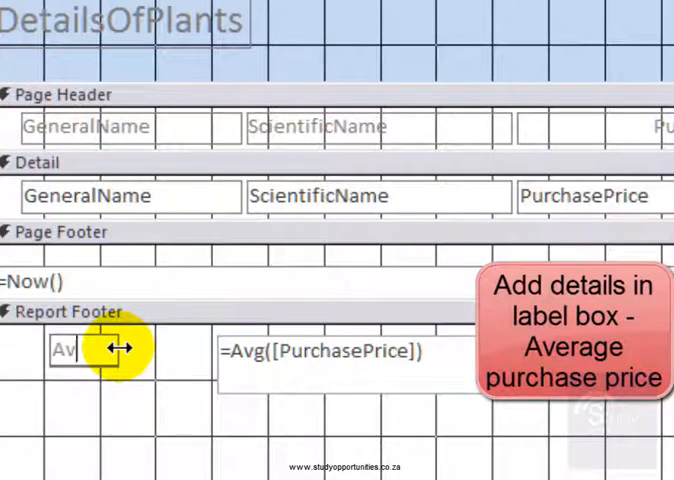
type("Average purchase price")
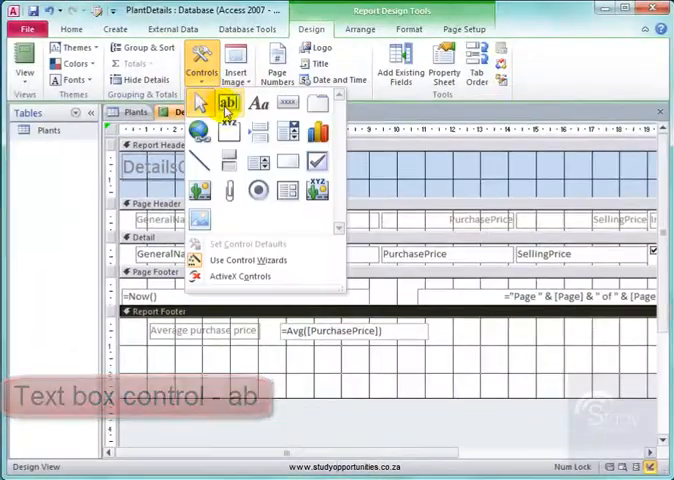
Add =Max([PurchasePrice]) and =Count(*) boxes labelled Highest purchase price and Number of records
left_click(228, 103)
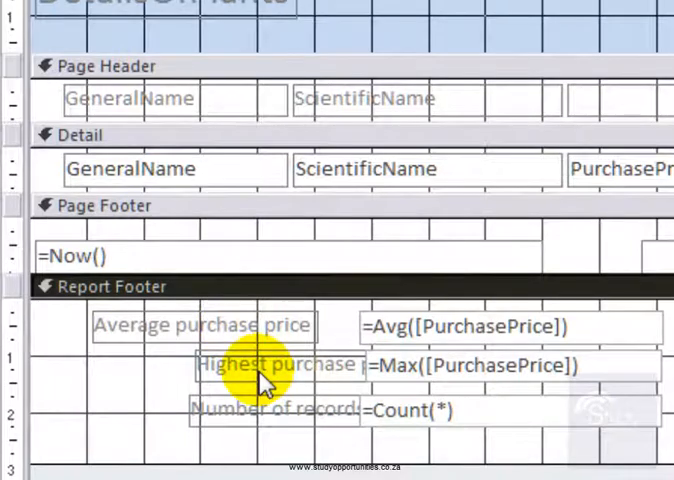
mouse_move(262, 430)
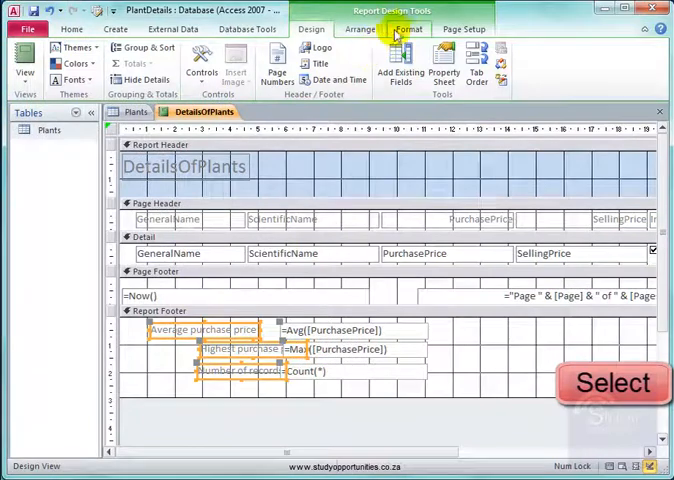
Left-align the three footer labels, then select the Avg and Max formula boxes
left_click(360, 28)
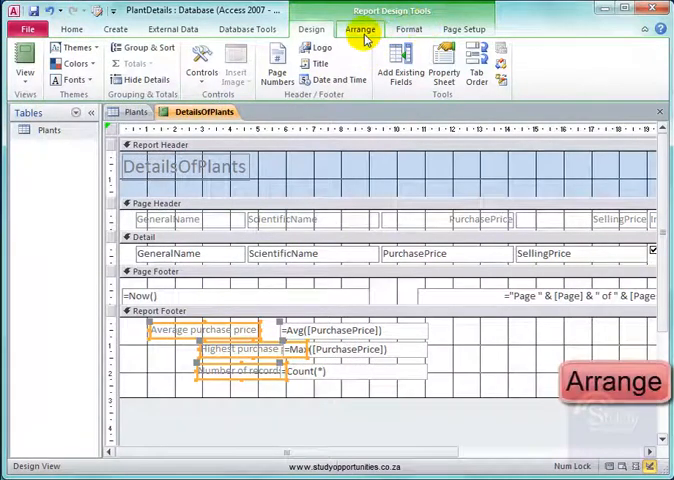
left_click(552, 58)
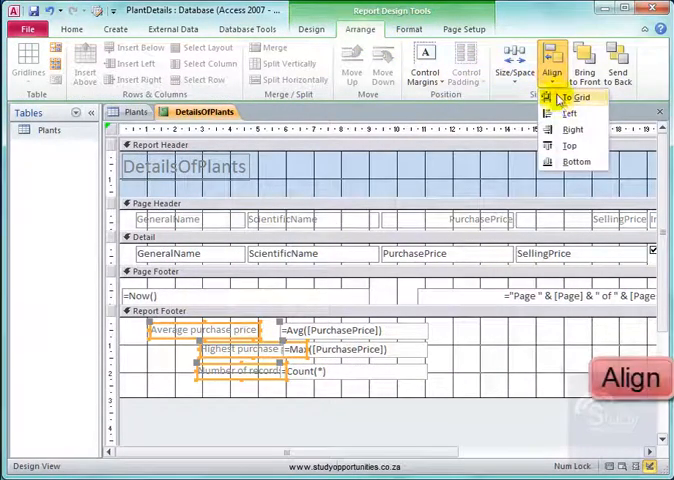
left_click(578, 97)
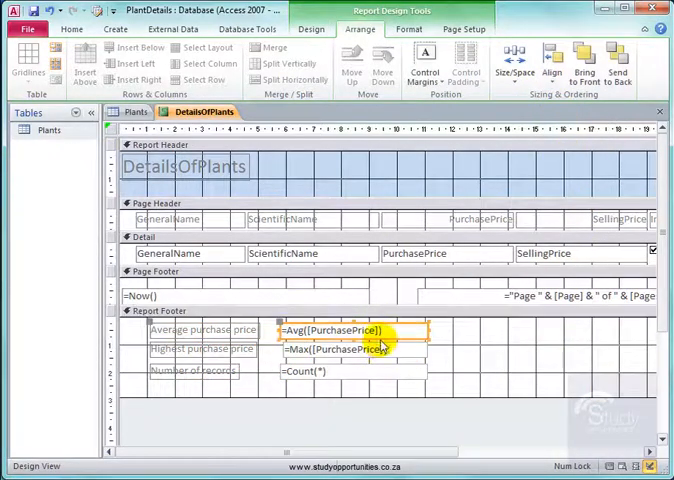
left_click(548, 58)
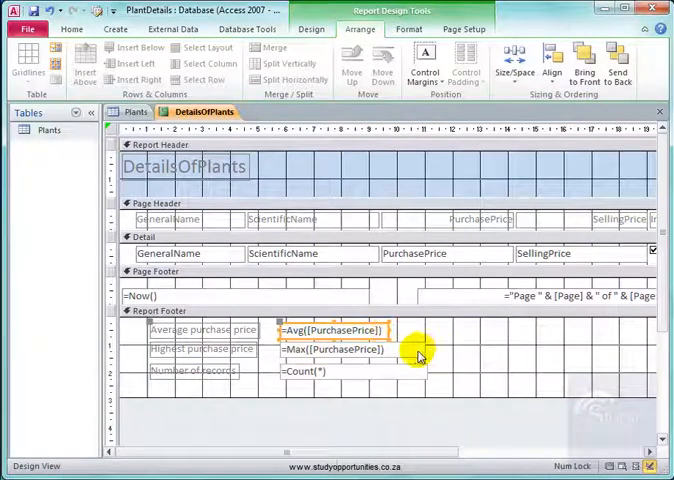
Set the Format property of the average and highest price boxes to Currency
left_click(330, 349)
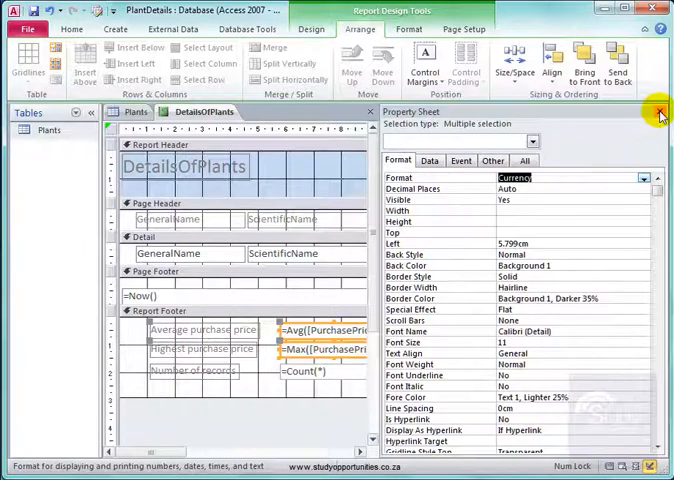
left_click(658, 111)
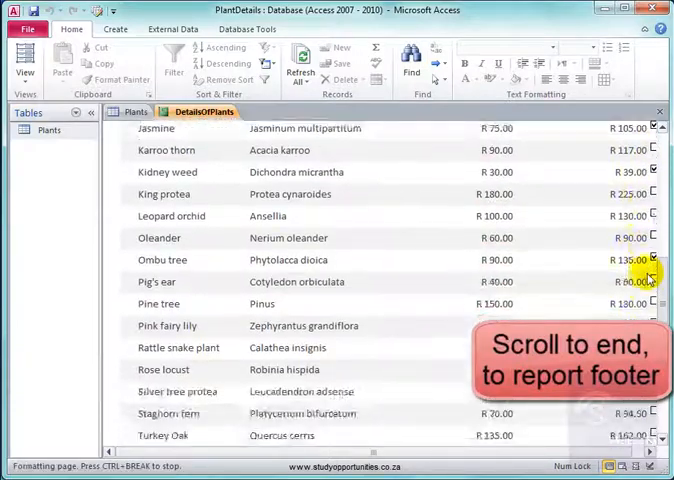
Verify the footer shows R 75.13, R 180.00 and 39, and retitle the report Details of Plants
scroll("down", 3)
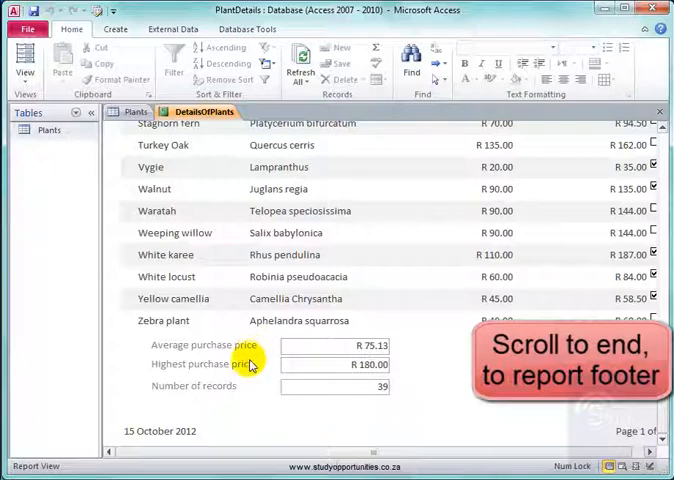
mouse_move(253, 395)
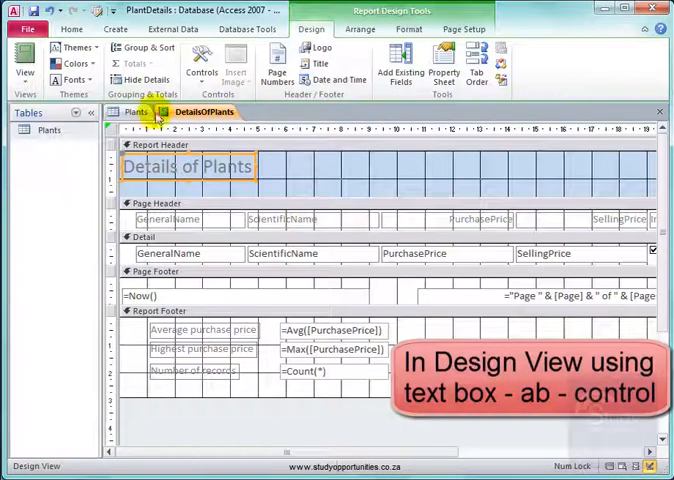
left_click(201, 57)
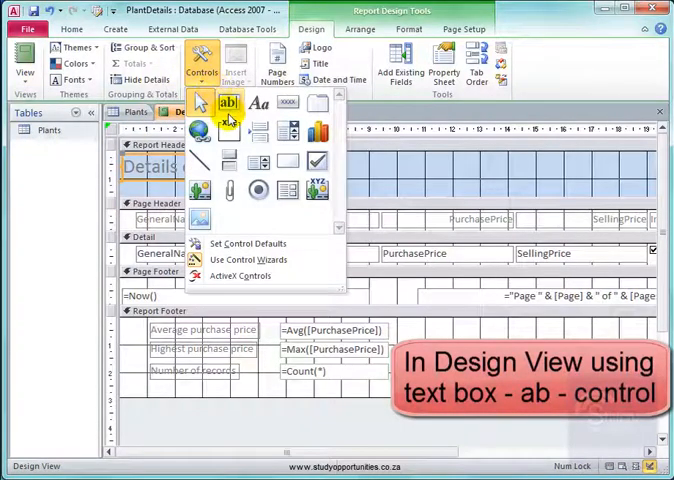